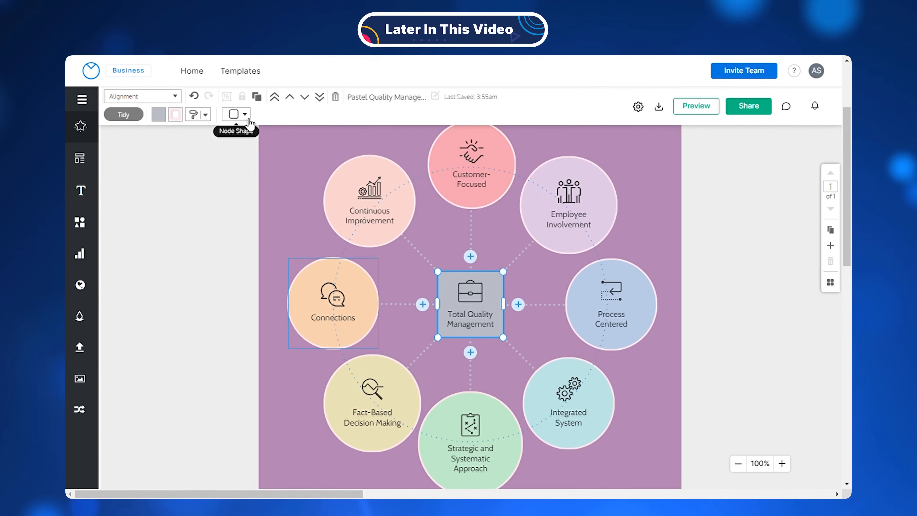
Step: Switch the central Total Quality Management node to a parallelogram, then a circle outline
click(245, 114)
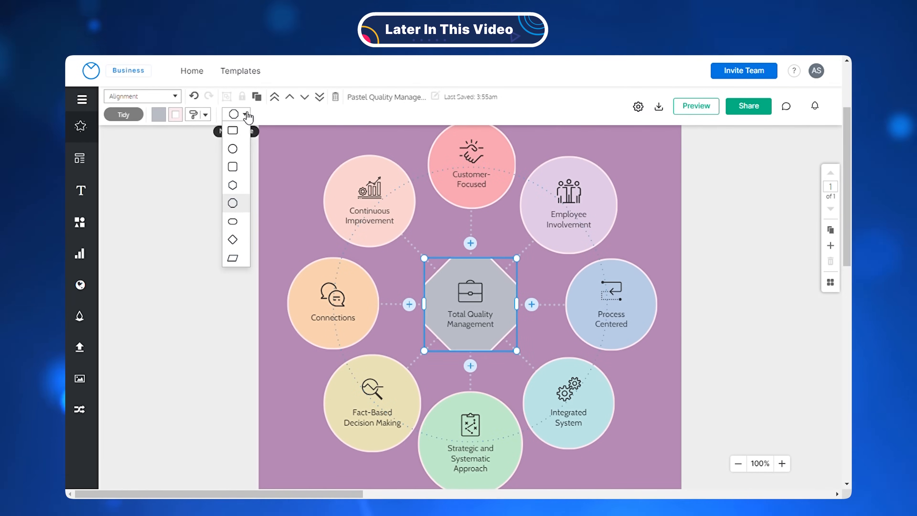
click(232, 130)
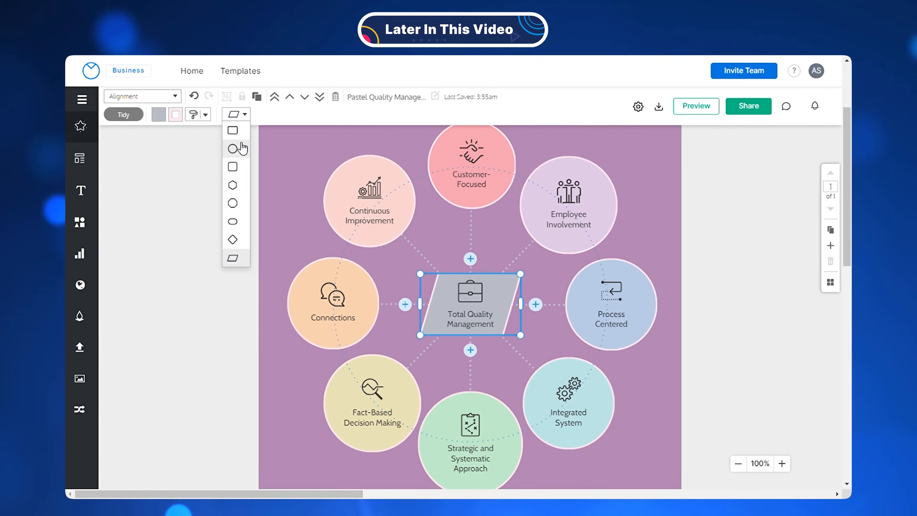
click(240, 71)
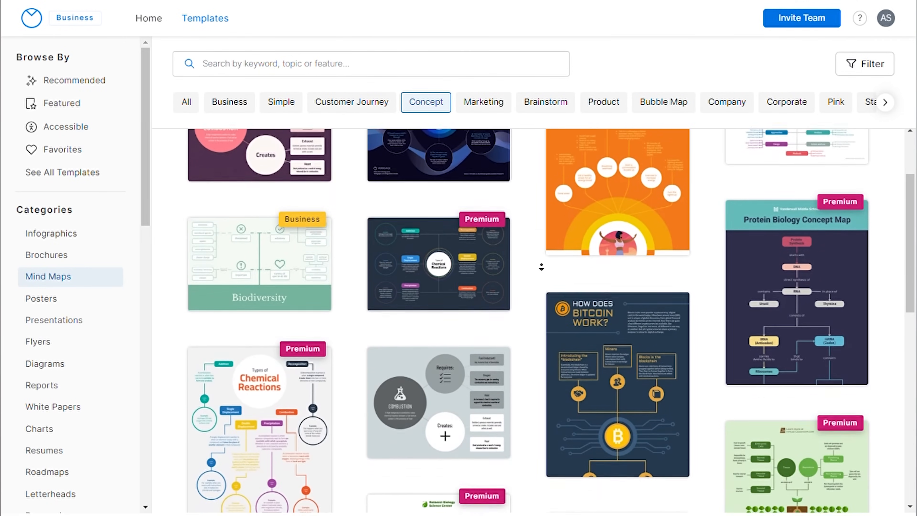
Step: Scroll the Concept templates to find the Total Quality Management Bubble Map
scroll(down, 3)
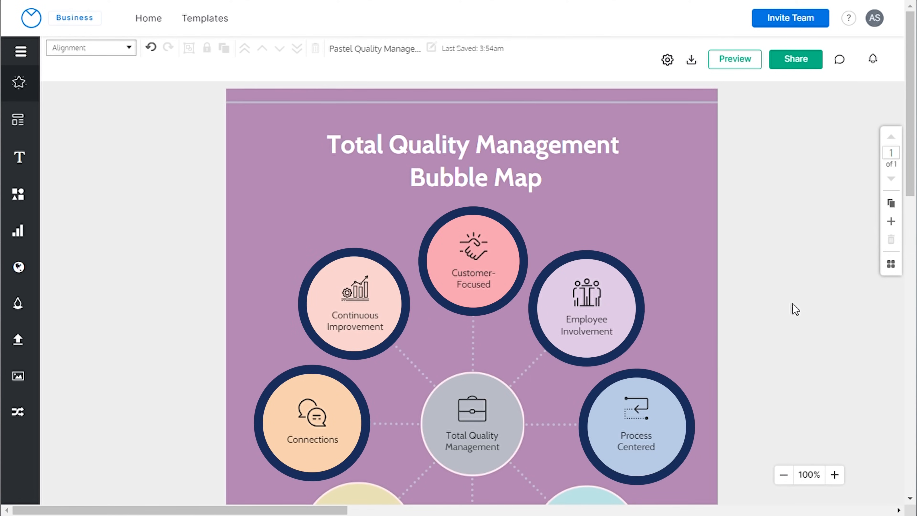
Step: Select the outer concept bubbles to replace their dark navy rings with thin light borders
click(471, 424)
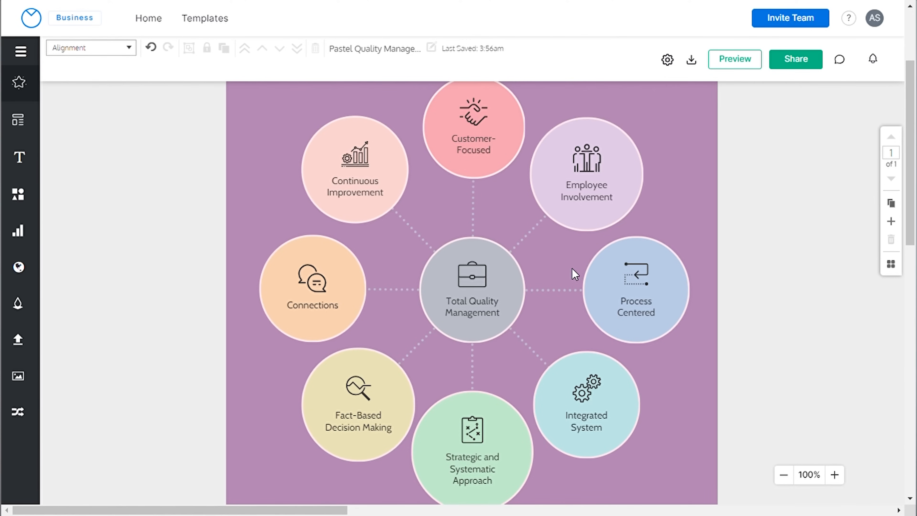
Step: Replace the Employee Involvement icon with a team icon and Process Centered with circular arrows
click(585, 158)
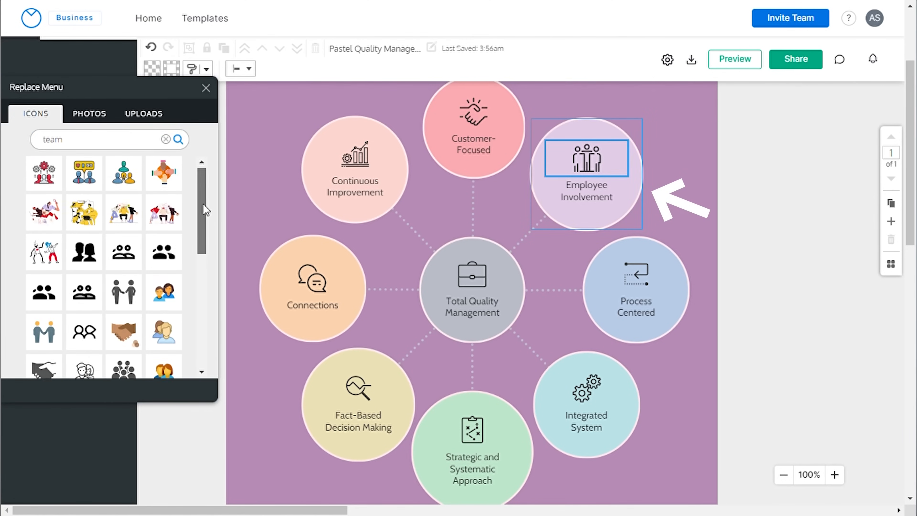
scroll(down, 3)
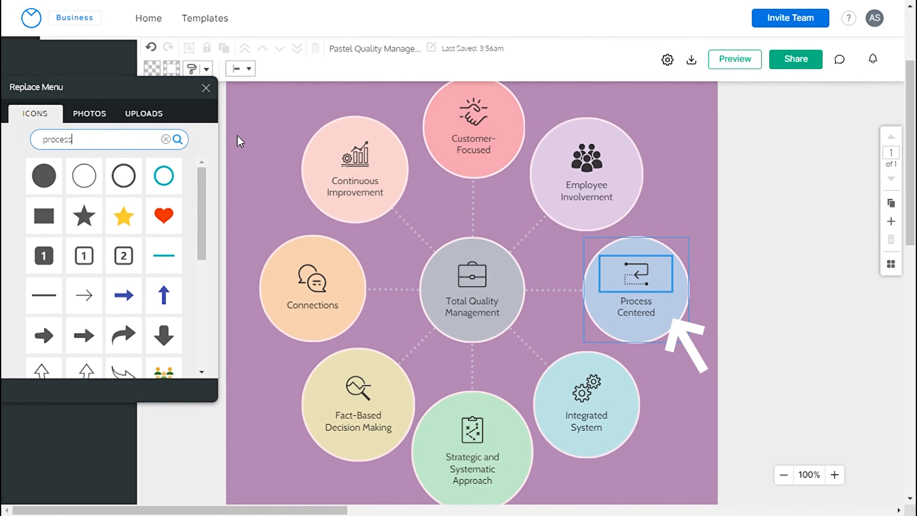
scroll(down, 3)
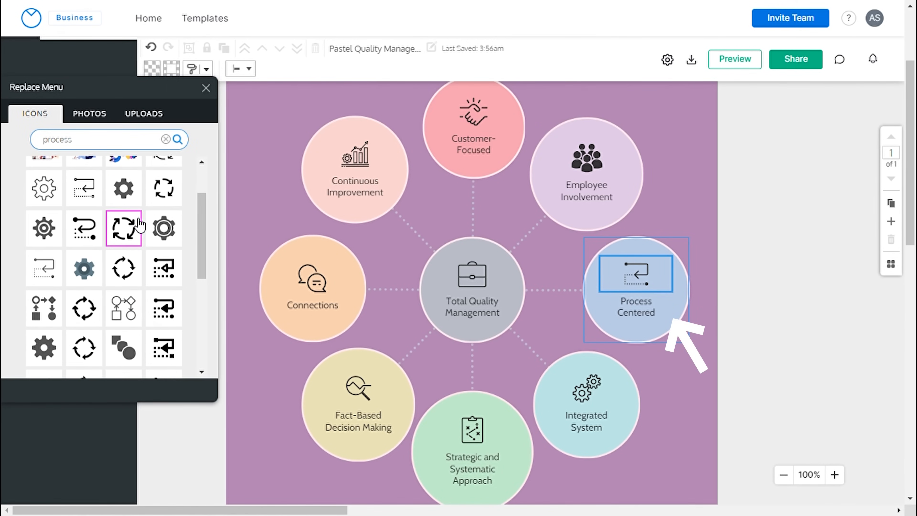
click(123, 228)
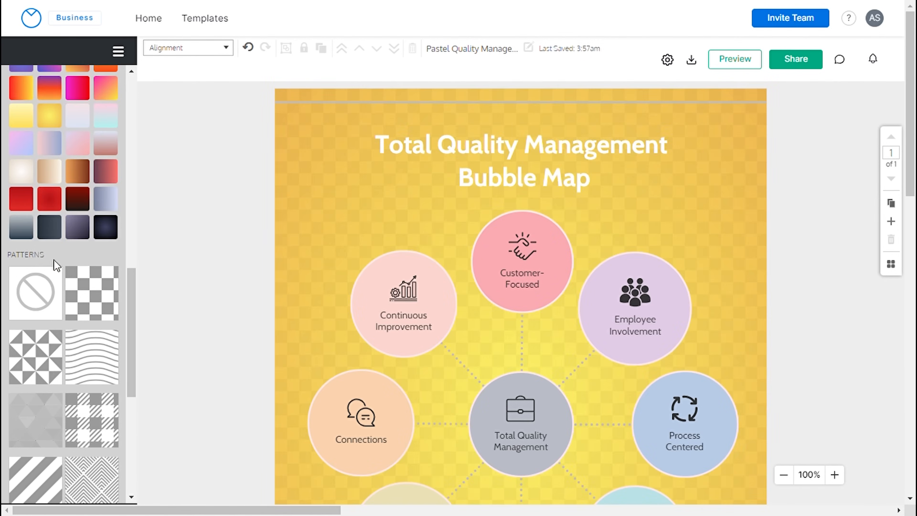
Step: Set the map background to plain yellow with no checkered pattern
click(117, 52)
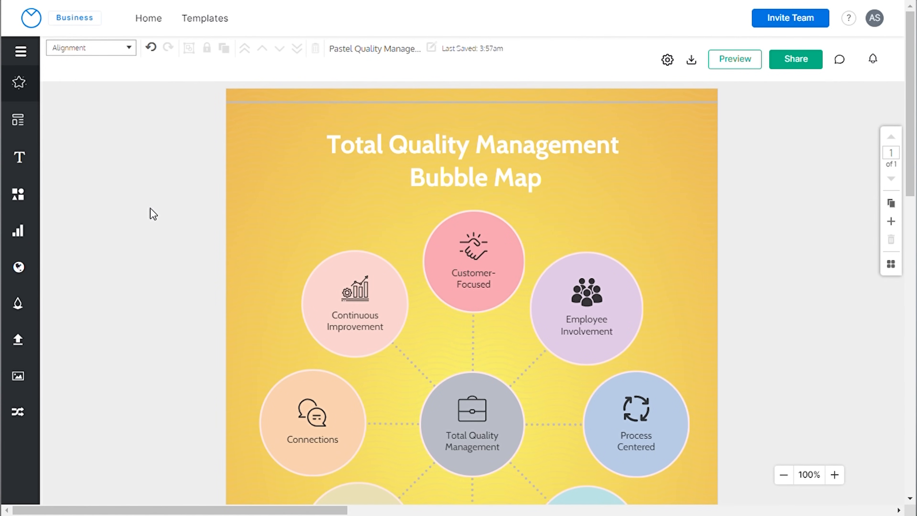
Step: Download the bubble map design as a PDF
click(691, 60)
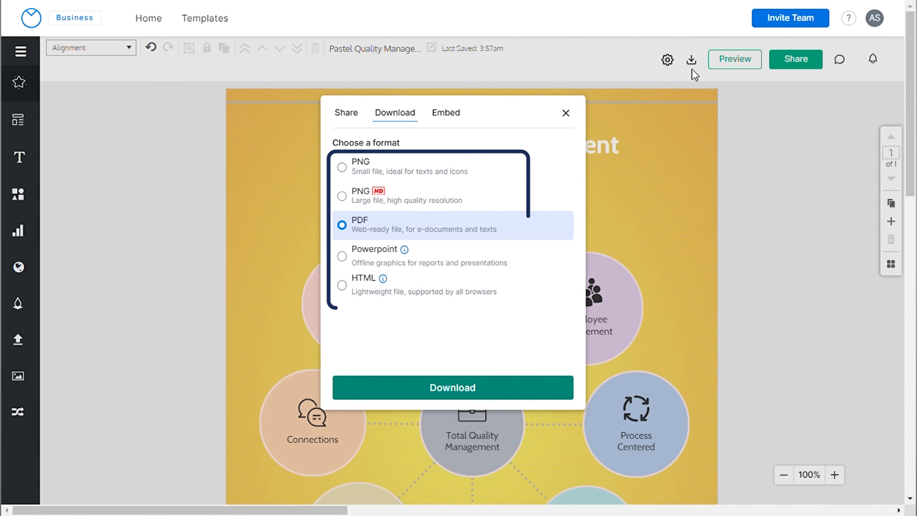
click(565, 112)
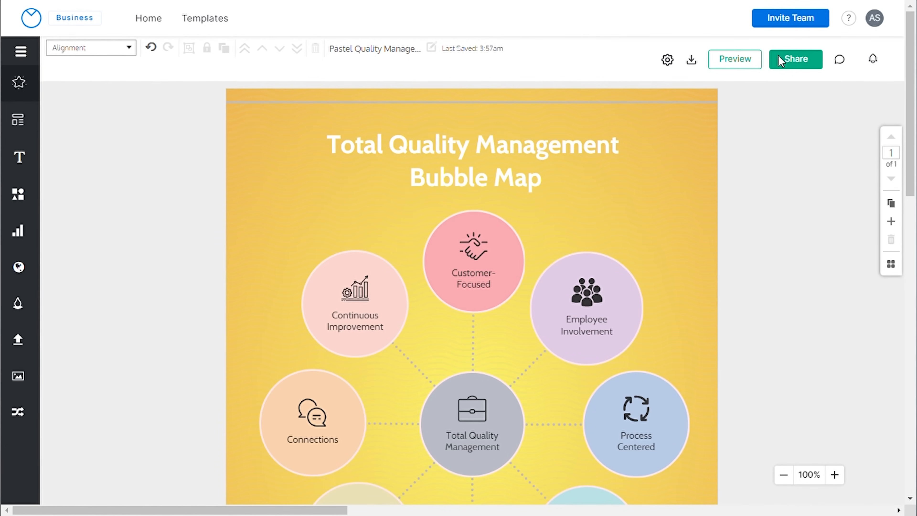
click(794, 58)
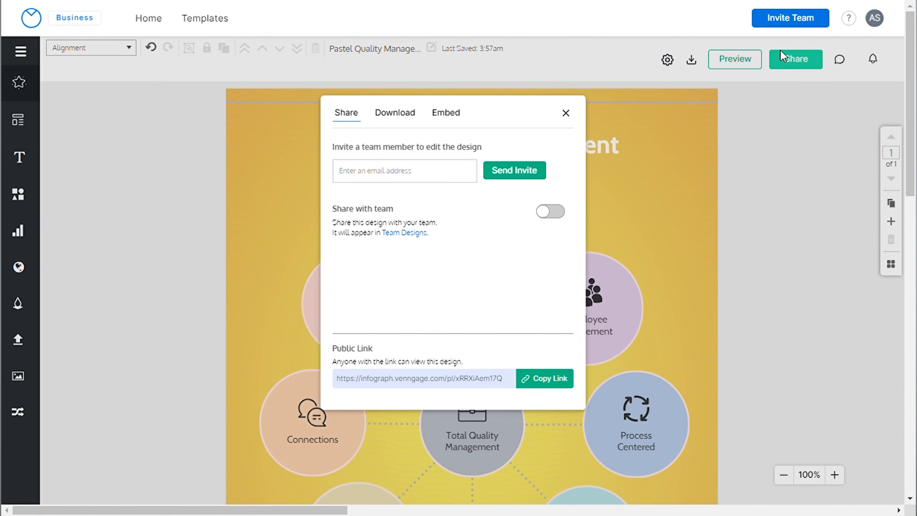
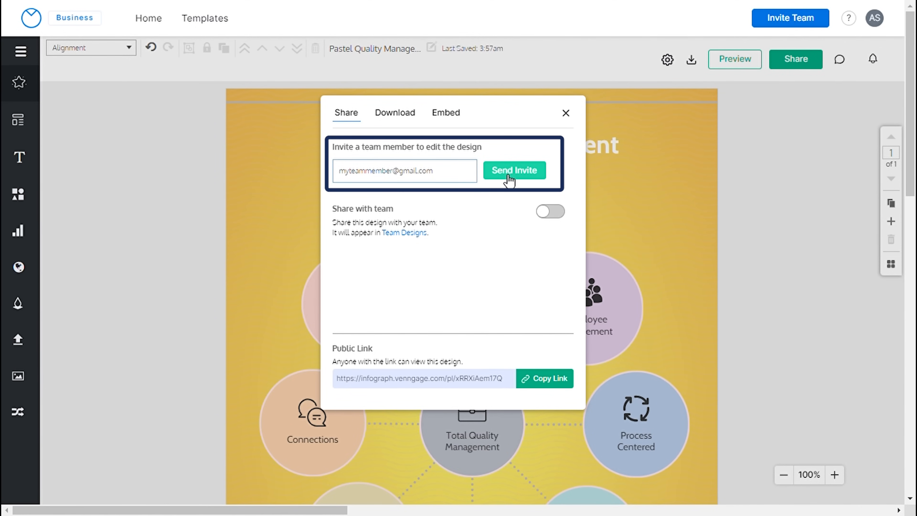